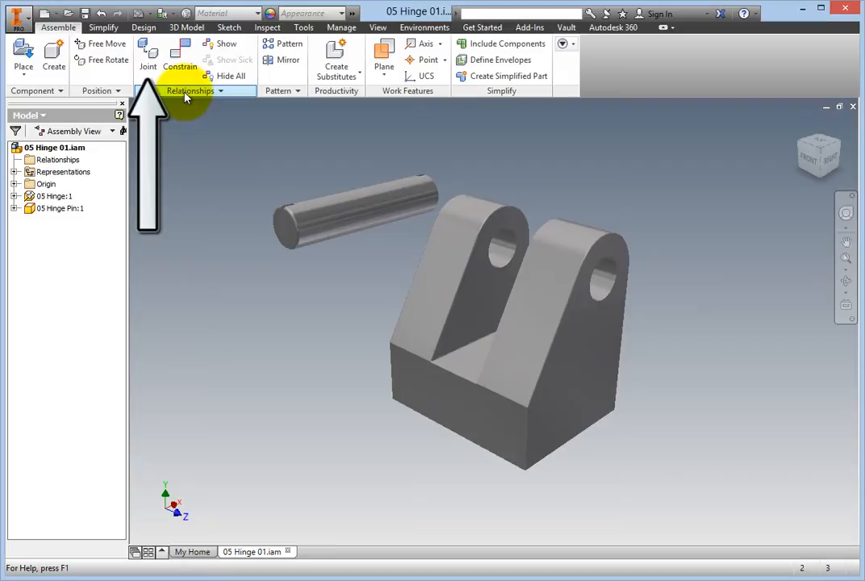
# Step: Start a Joint from the Assemble tab and set its first origin on the pin
pyautogui.click(147, 56)
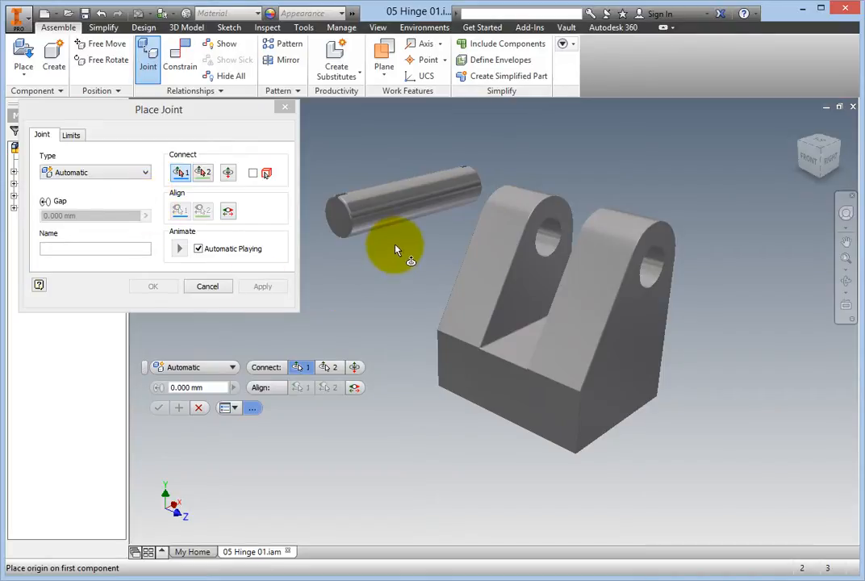
pyautogui.moveTo(416, 212)
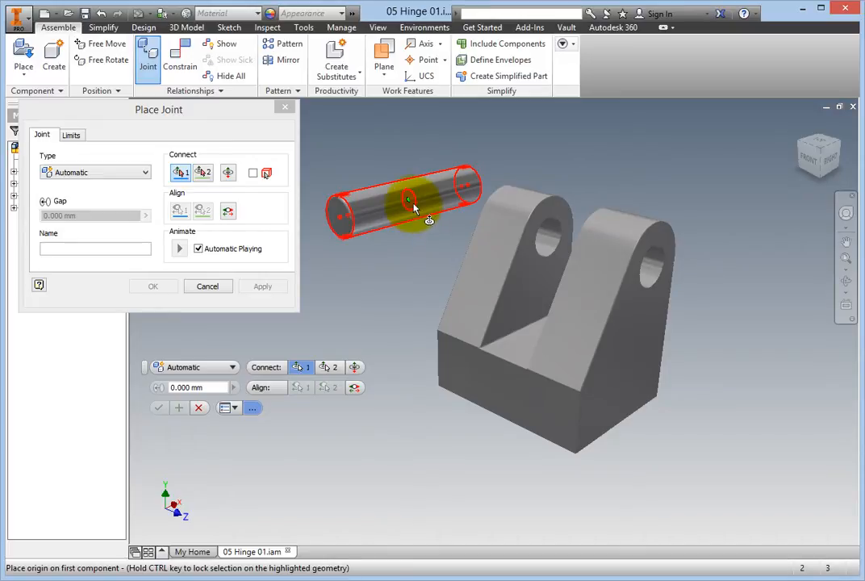
pyautogui.click(410, 203)
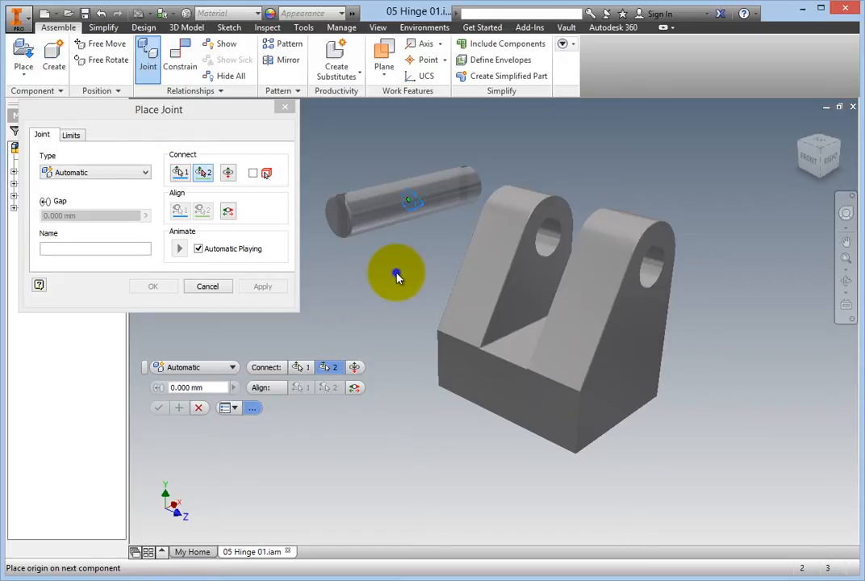
# Step: Choose Mid Point Between Two Faces and pick the two opposite inner faces of the hinge slot
pyautogui.rightClick(395, 274)
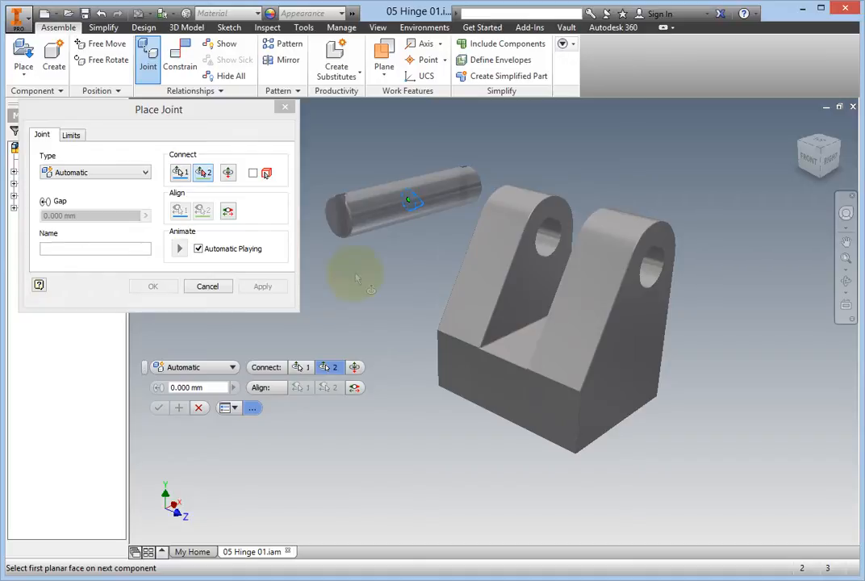
pyautogui.moveTo(530, 294)
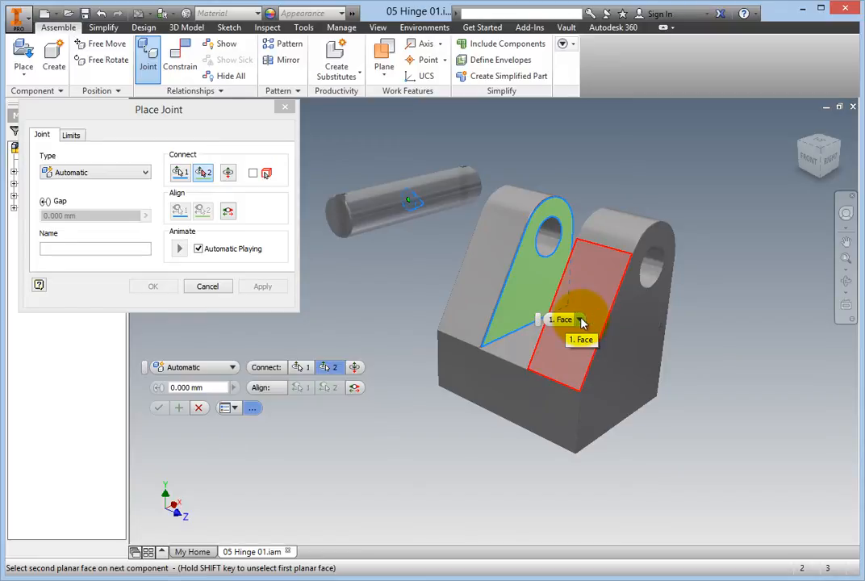
pyautogui.click(581, 320)
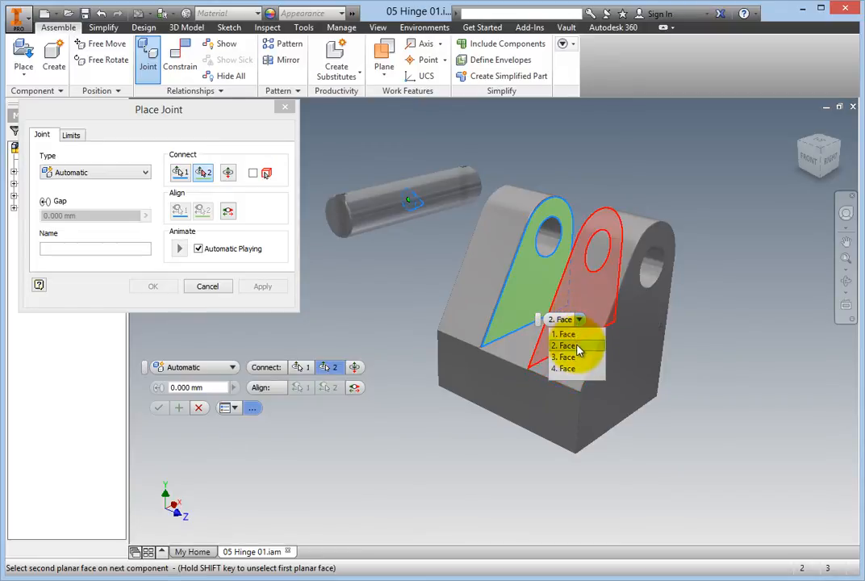
pyautogui.click(567, 346)
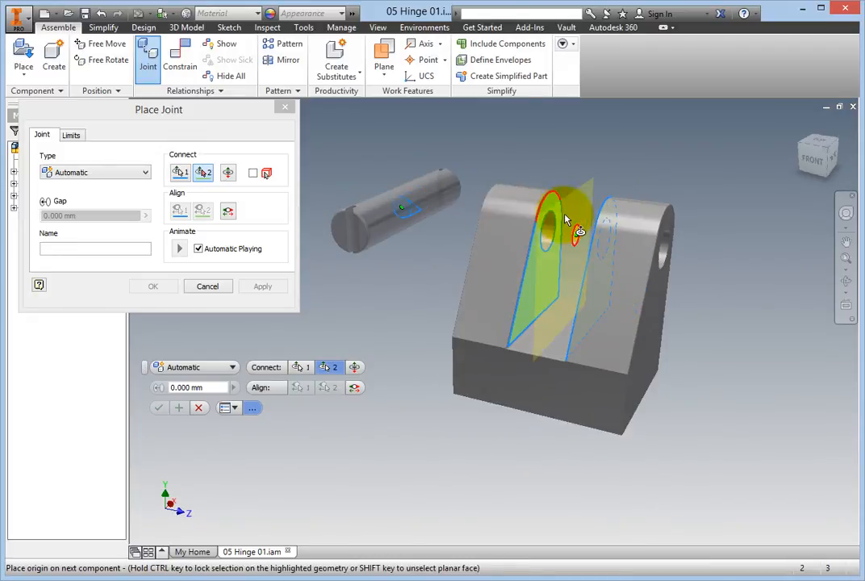
# Step: Set the second origin at the hinge hole's centre and confirm the Rigid joint, seating the pin
pyautogui.click(262, 285)
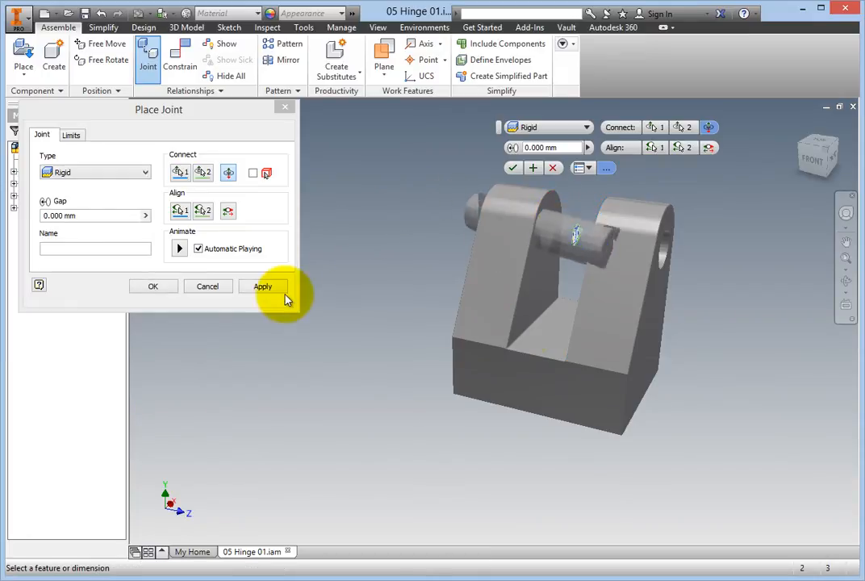
pyautogui.click(263, 286)
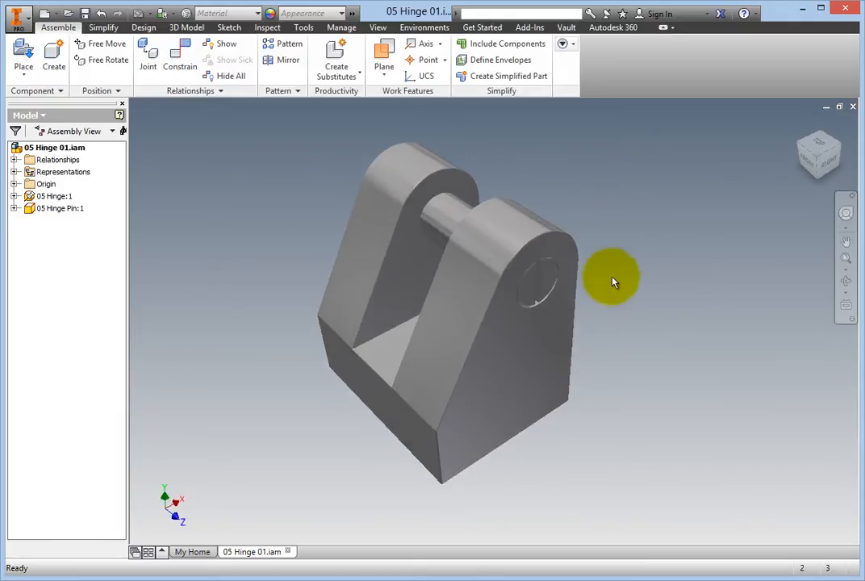
pyautogui.click(529, 287)
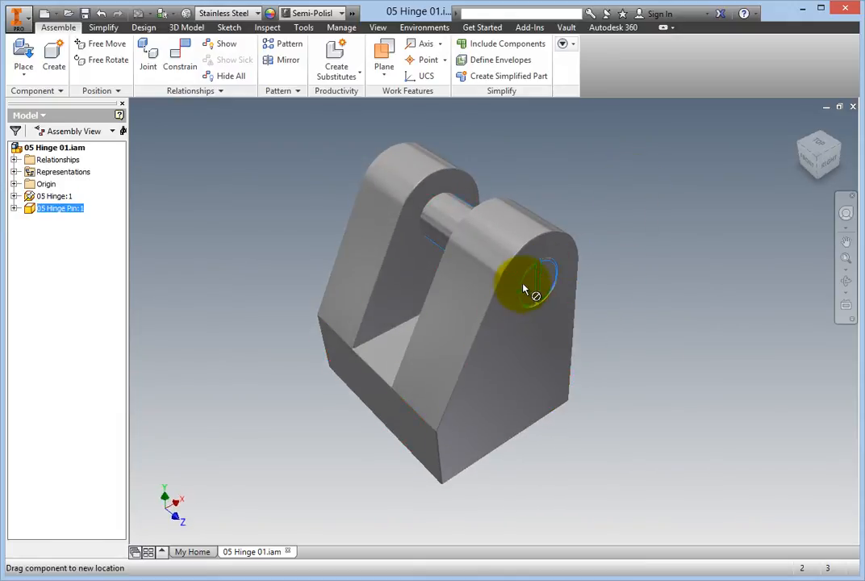
pyautogui.moveTo(524, 289); pyautogui.dragTo(549, 297)
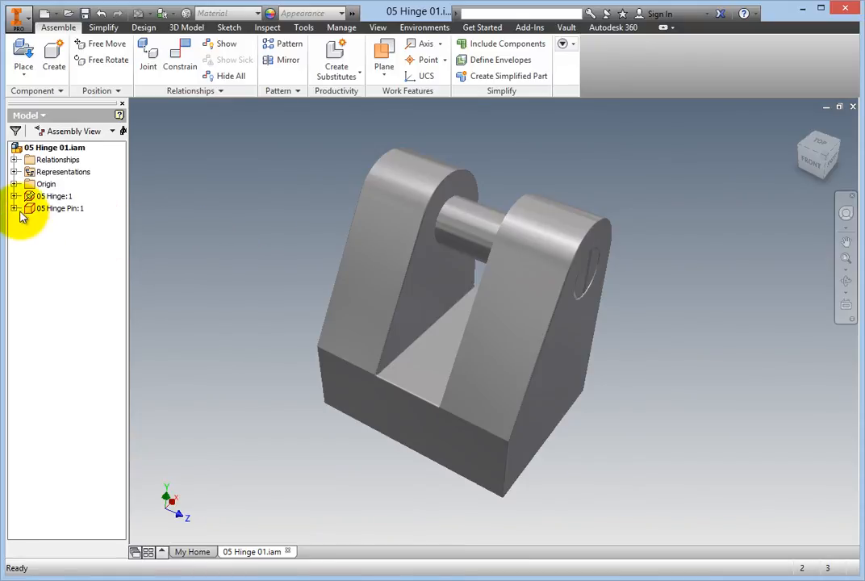
# Step: Edit Rigid:1 under 05 Hinge Pin:1 and change its type to Rotational
pyautogui.click(14, 209)
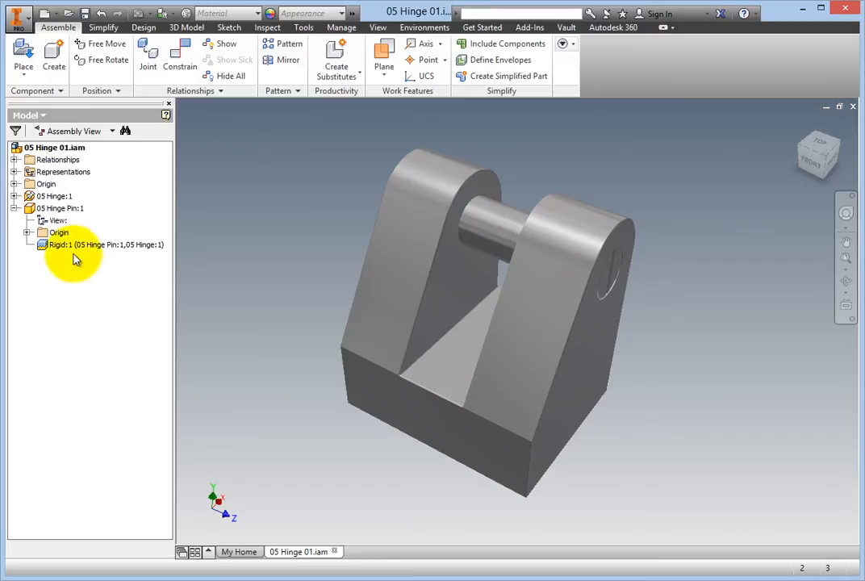
pyautogui.rightClick(61, 246)
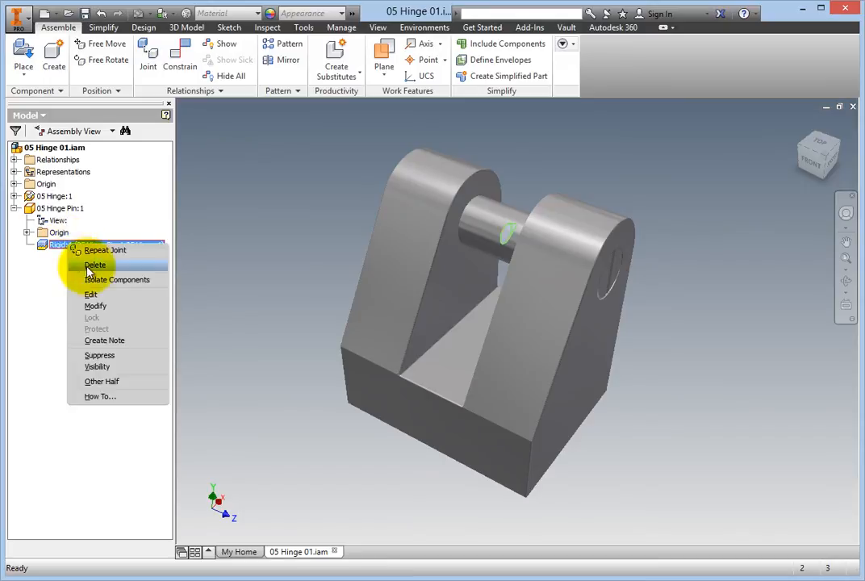
pyautogui.click(90, 294)
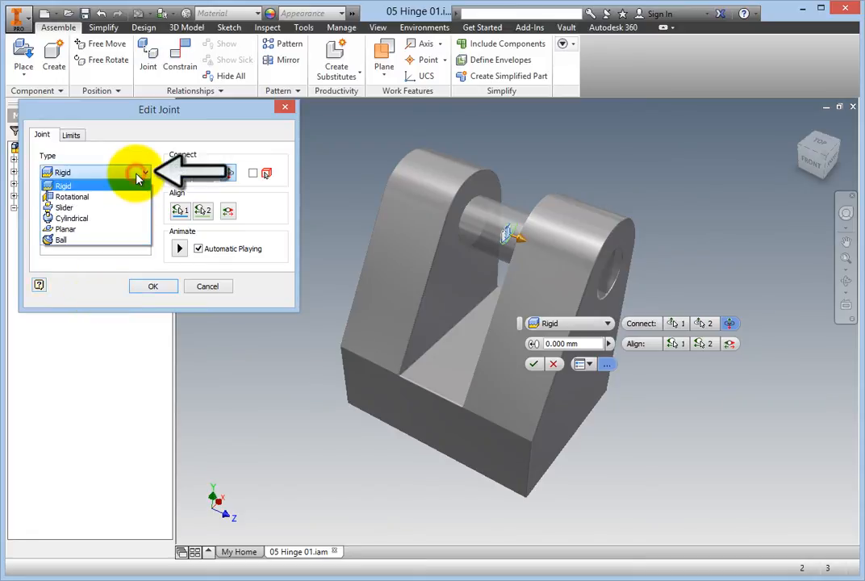
pyautogui.click(71, 197)
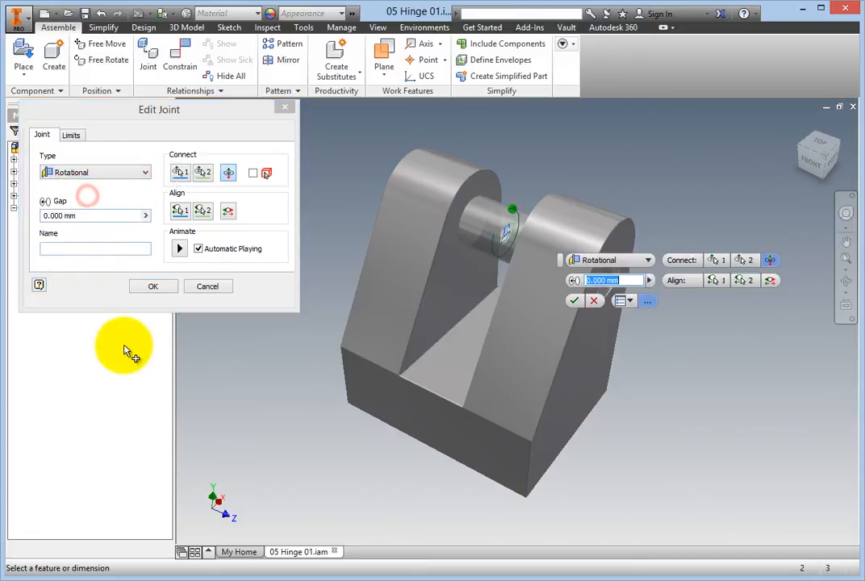